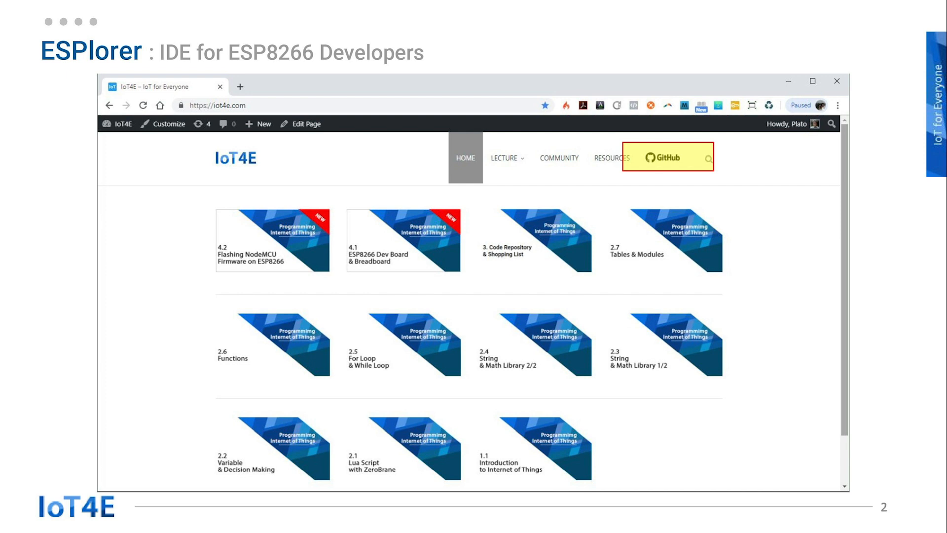
# Download ESPlorer.zip from the IoT4E organisation's basic-programming-iot repository on GitHub.
pyautogui.click(664, 158)
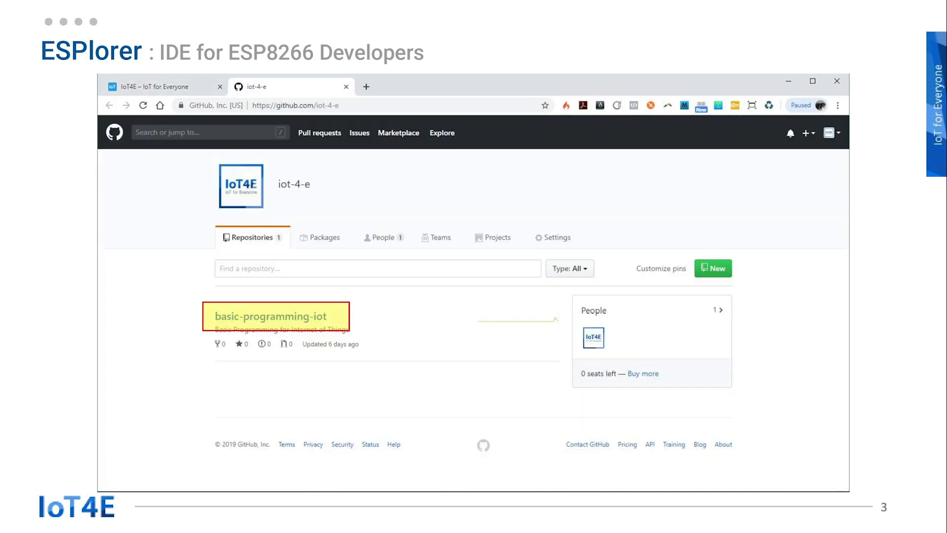
pyautogui.click(271, 315)
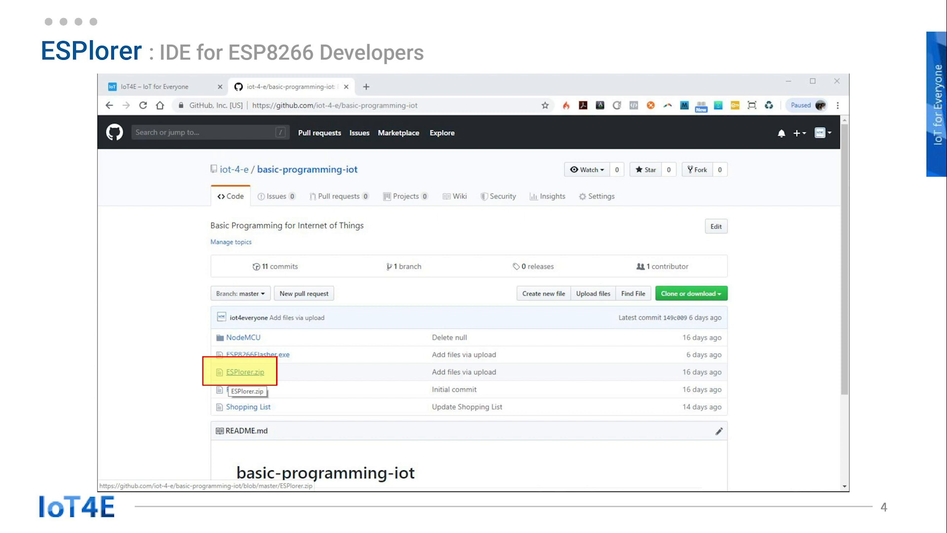
pyautogui.click(245, 372)
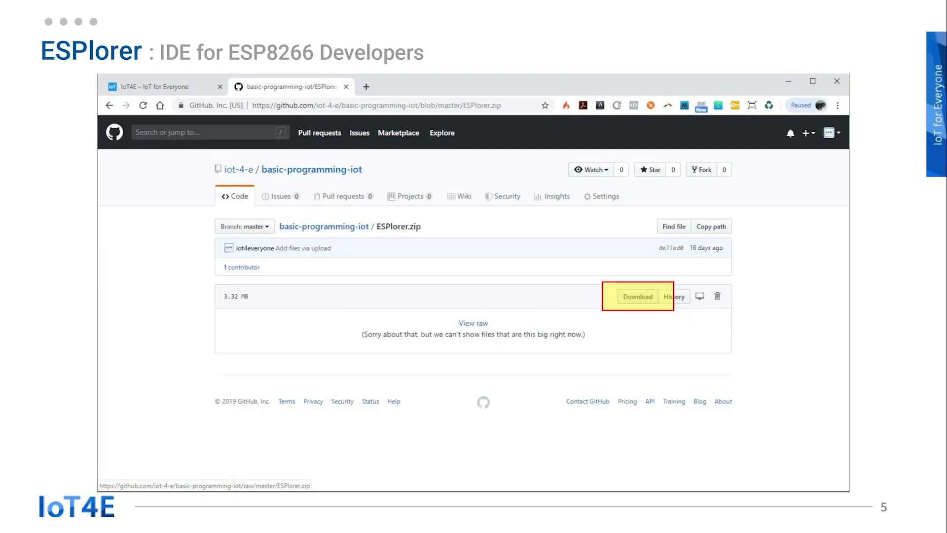
pyautogui.click(636, 295)
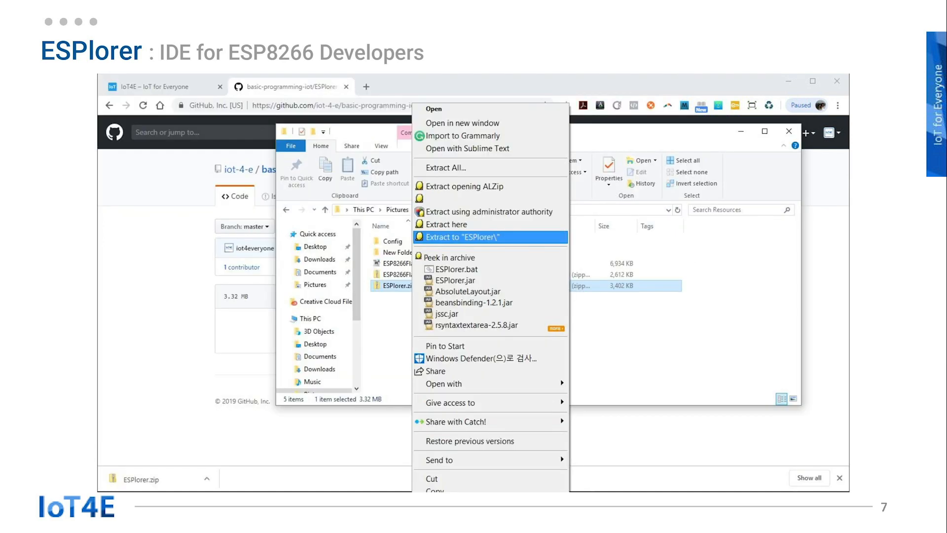
# Extract ESPlorer.zip into its own ESPlorer folder containing ESPlorer.bat, ESPlorer.jar, lib and version.txt.
pyautogui.click(462, 237)
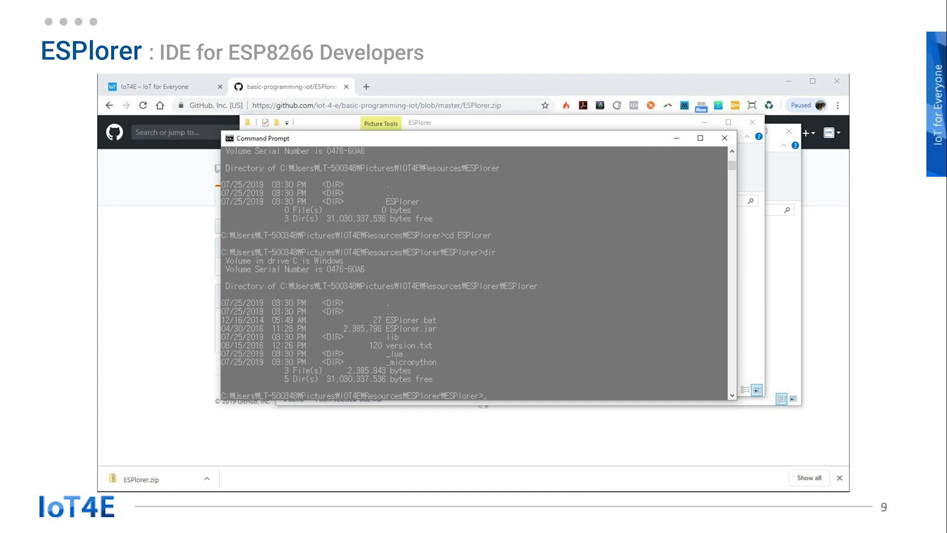
# Start ESPlorer v0.2.0-rc5 with java -jar ESPlorer.jar from the extracted folder.
pyautogui.write('java -jar ESPlorer.jar')
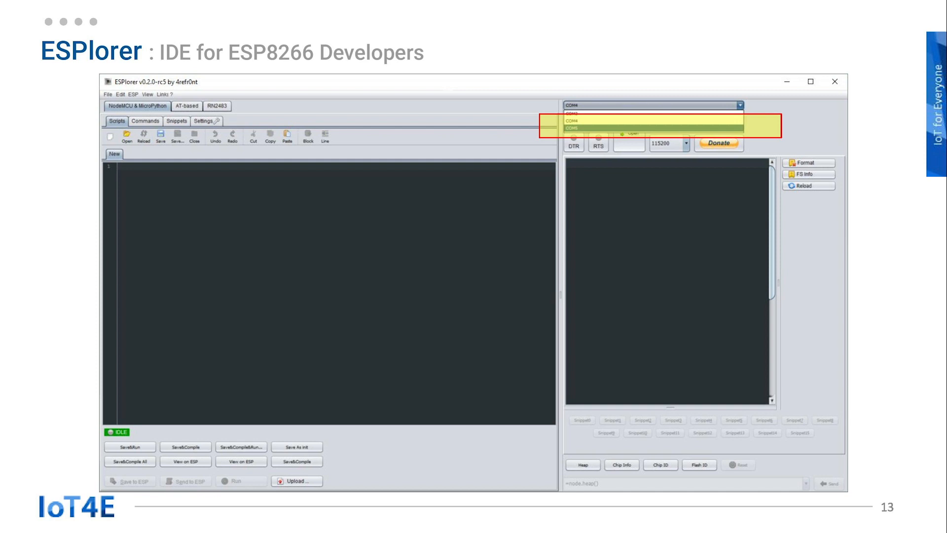
# Connect to the ESP8266's COM port at 115200 baud, showing the NodeMCU Lua 5.1.4 boot banner.
pyautogui.click(572, 128)
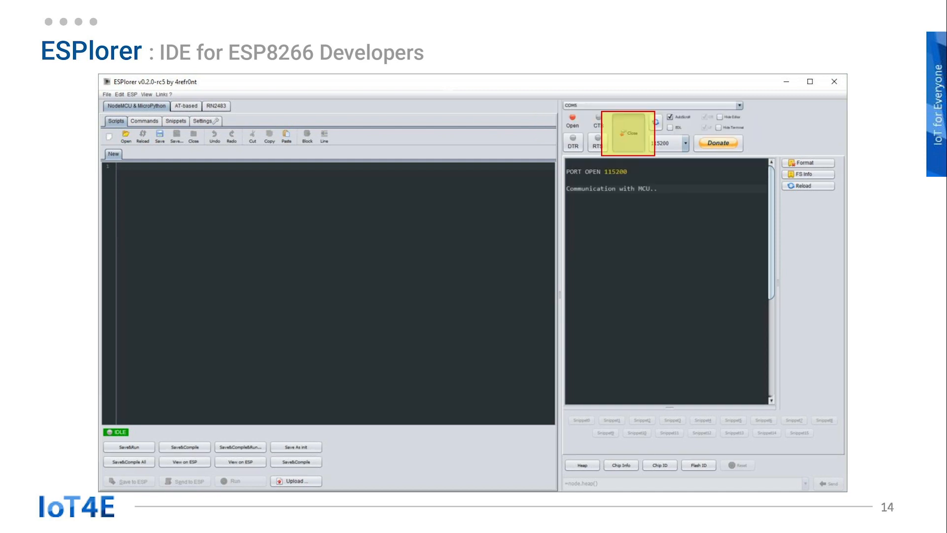
pyautogui.click(686, 143)
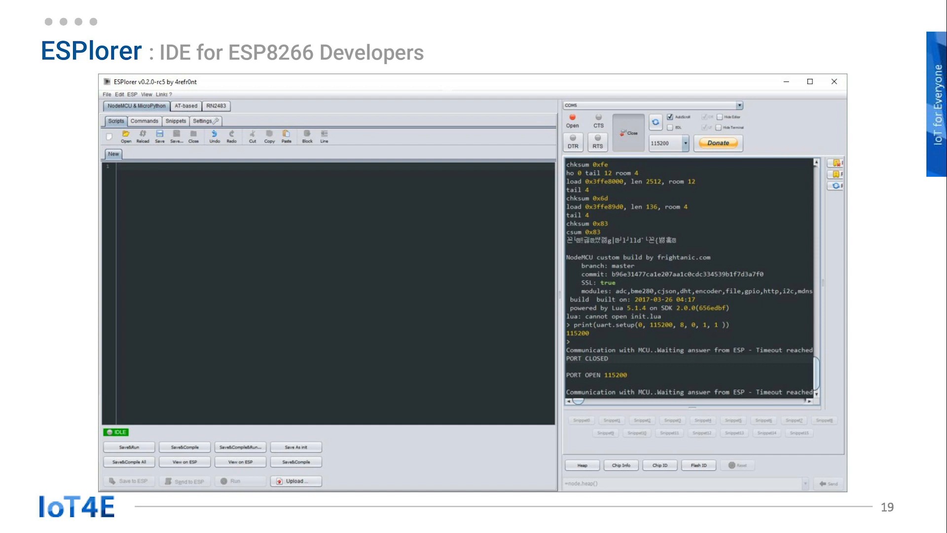
# Write print("hello friends"), save it as hello.lua and upload it to the ESP8266.
pyautogui.write('print("hello friends")')
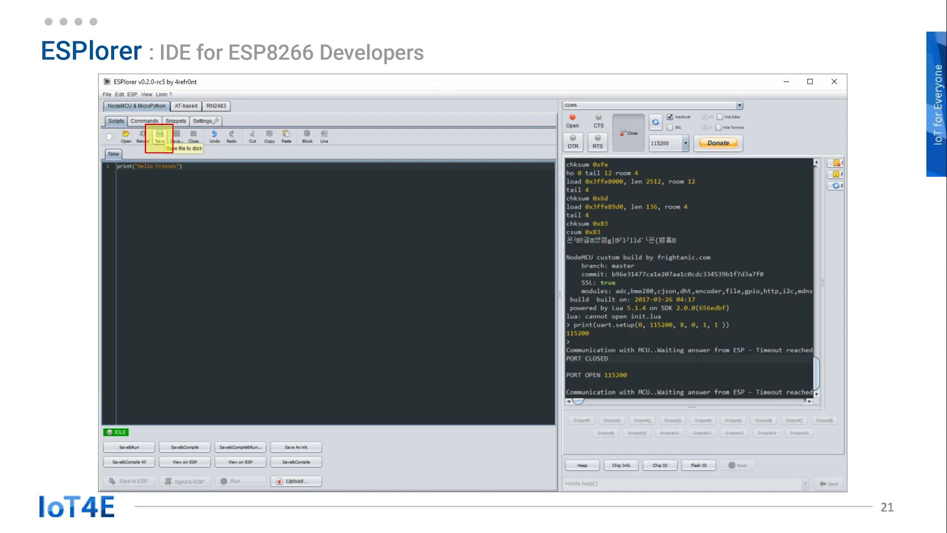
pyautogui.click(159, 134)
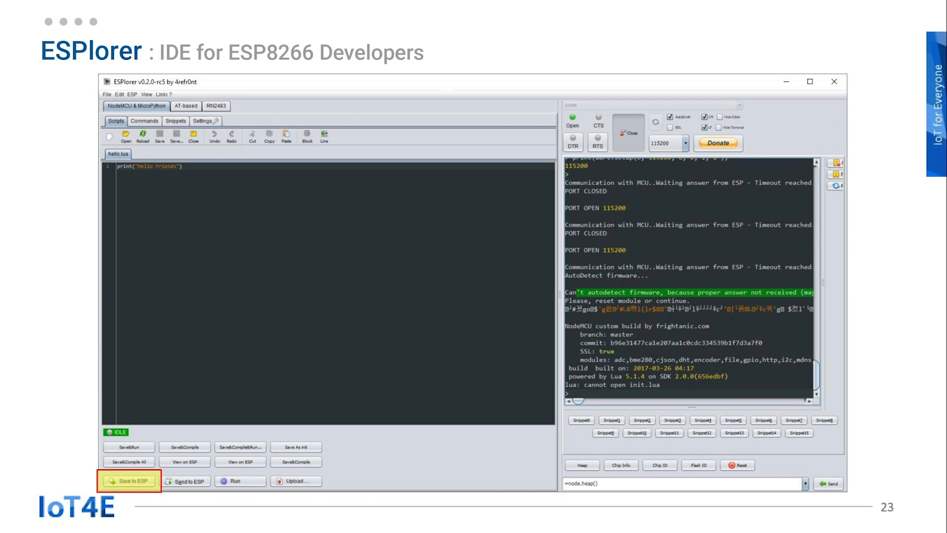
pyautogui.click(128, 481)
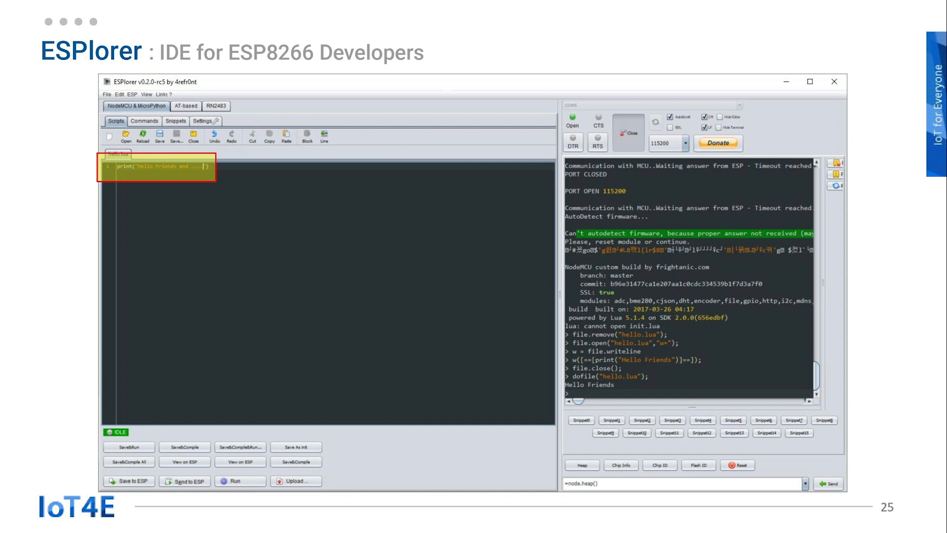
# Extend the printed string in hello.lua to Hello Friends and ....
pyautogui.click(129, 481)
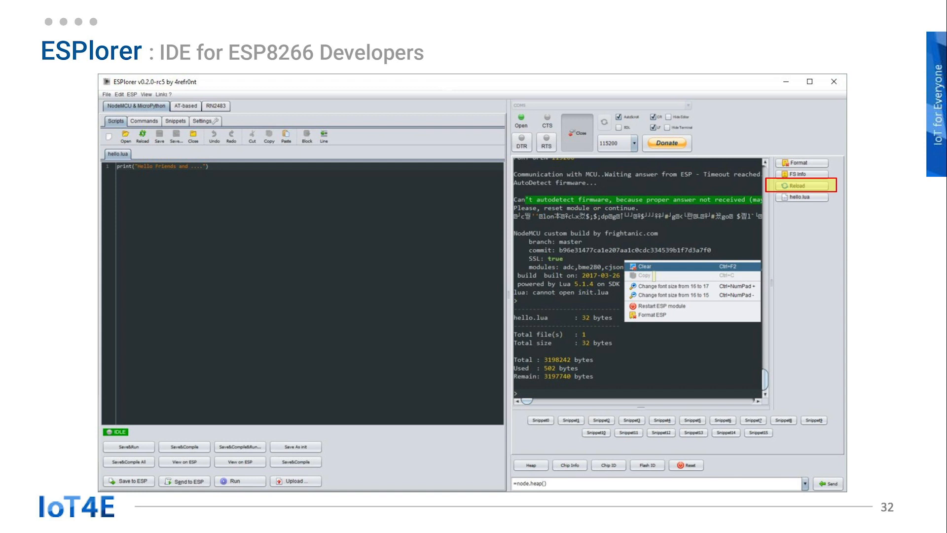
# Reload the board's file list showing hello.lua at 32 bytes and view FS Info with about 3.19 MB free.
pyautogui.click(641, 266)
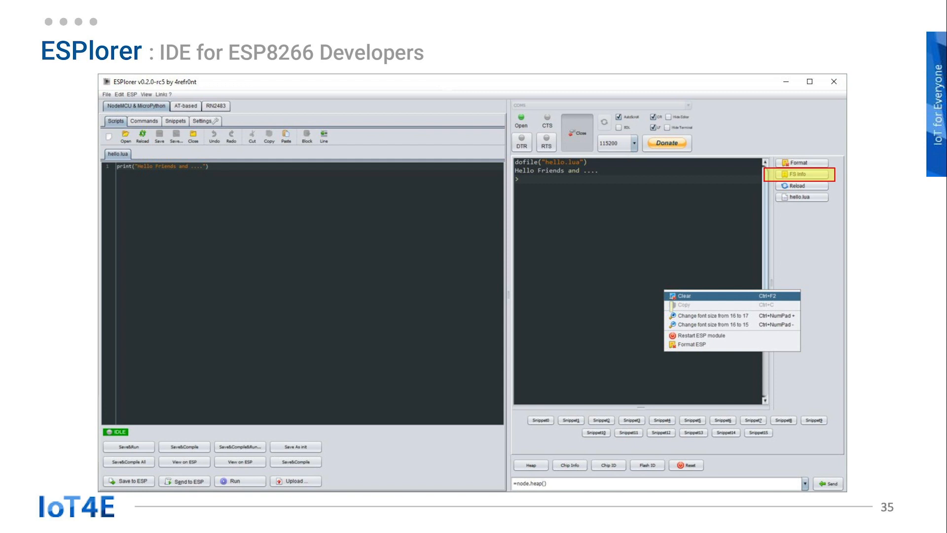
pyautogui.click(800, 175)
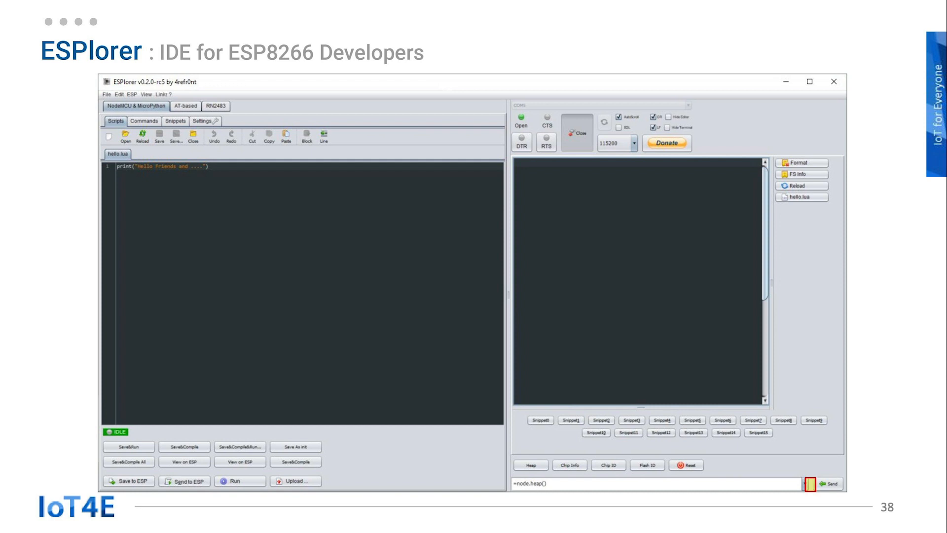
# Send dofile("hello.lua") from the command dropdown, printing Hello Friends and ....
pyautogui.click(808, 484)
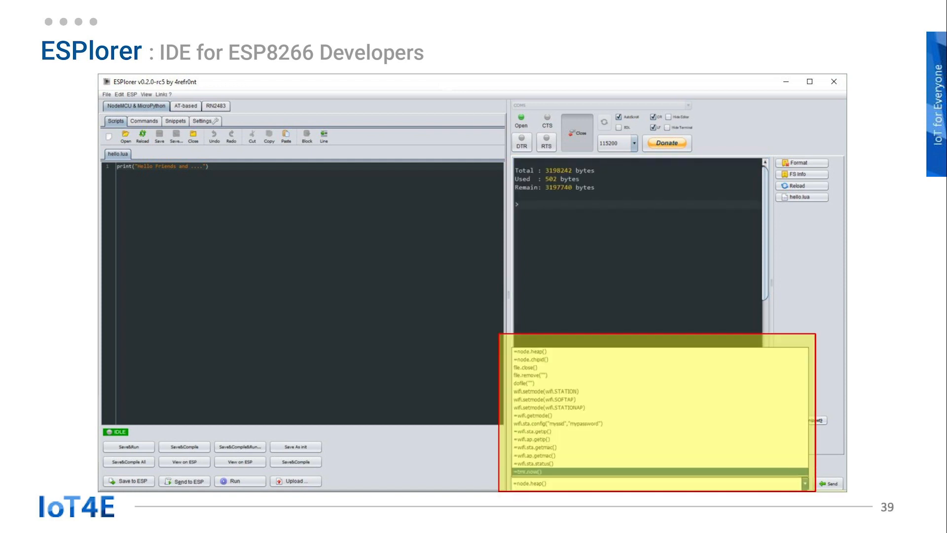
pyautogui.click(523, 383)
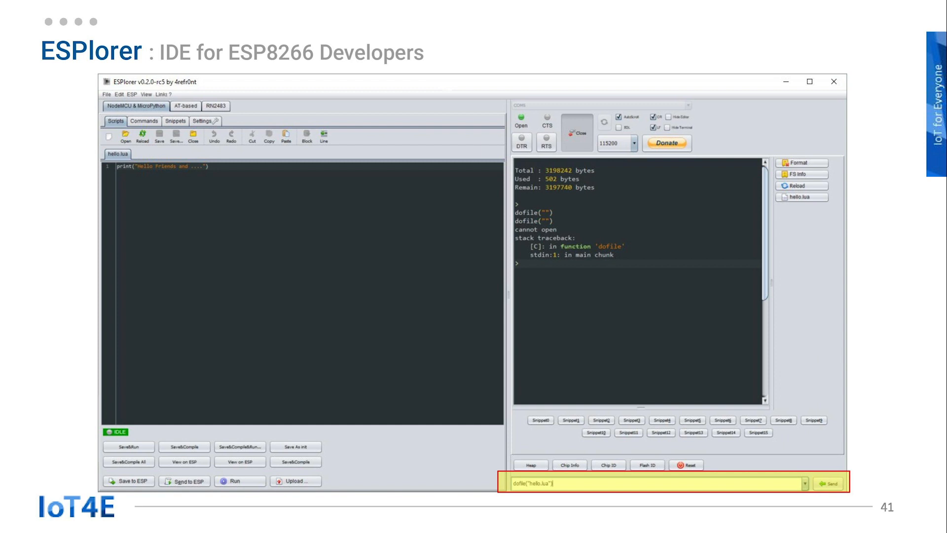
pyautogui.click(827, 484)
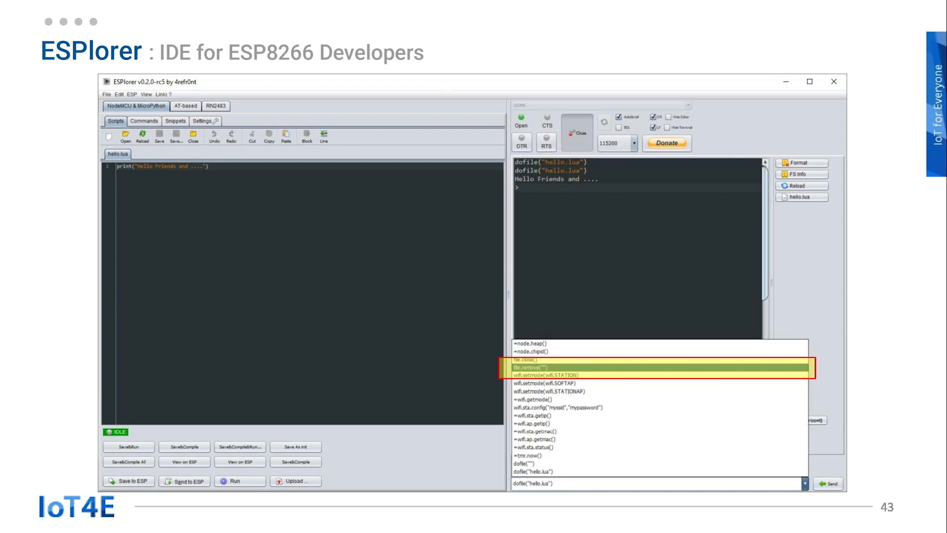
# Send file.remove("hello.lua") and reload the file list so it reports no files, 0 bytes used.
pyautogui.click(531, 367)
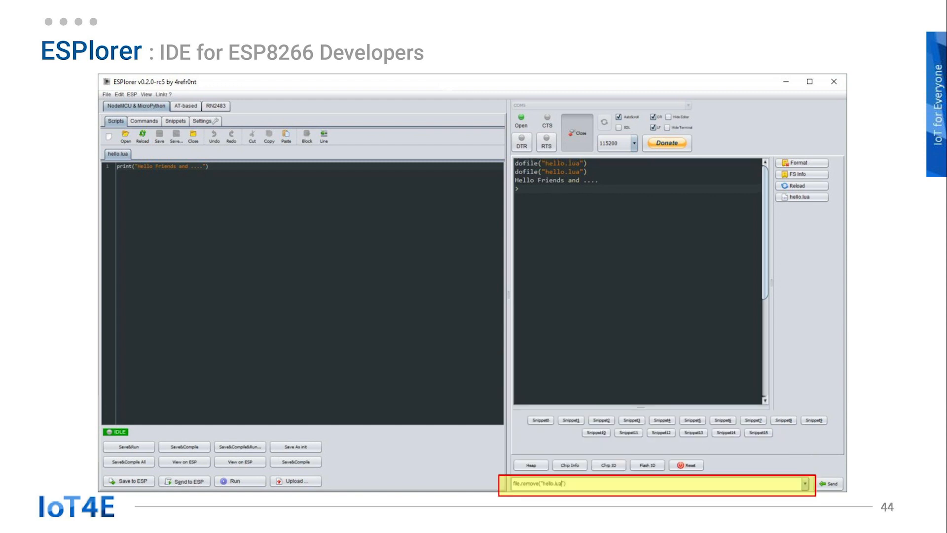
pyautogui.click(828, 483)
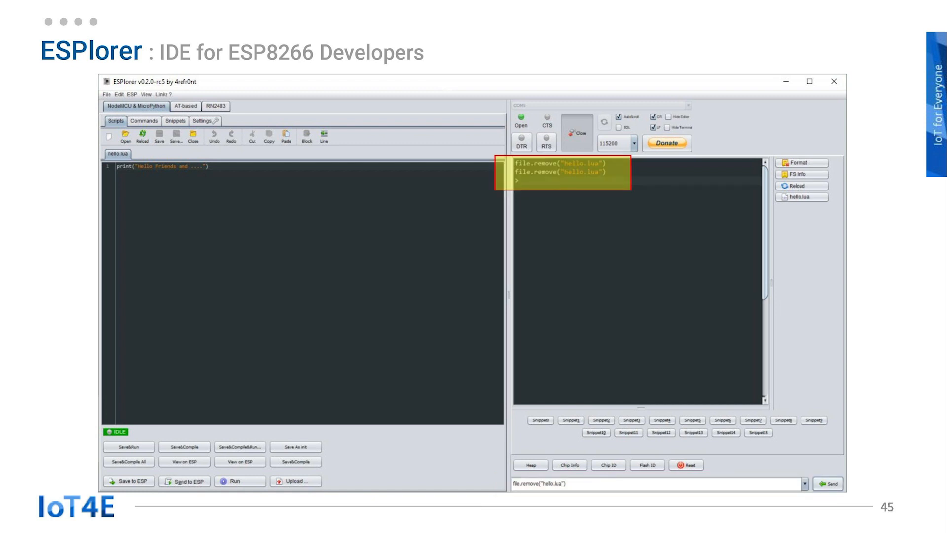
pyautogui.click(801, 185)
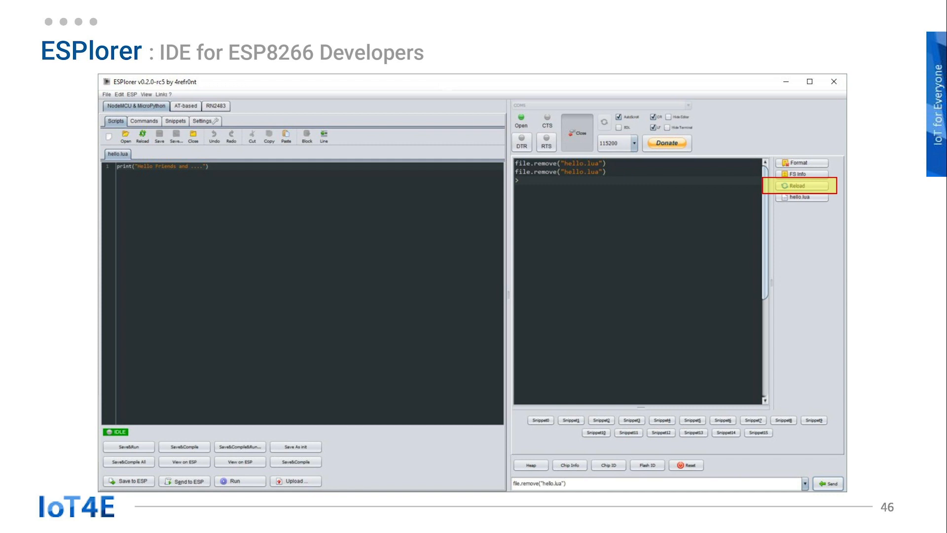
pyautogui.click(800, 185)
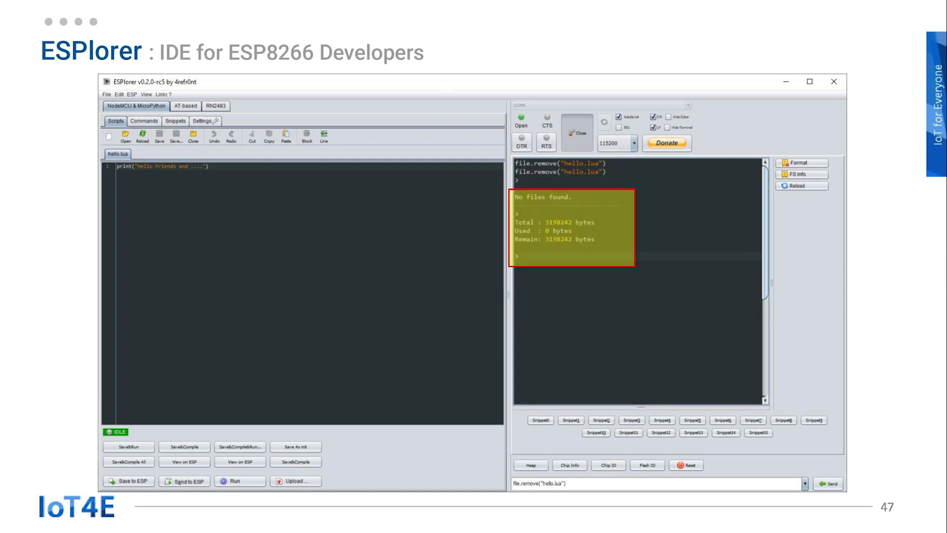